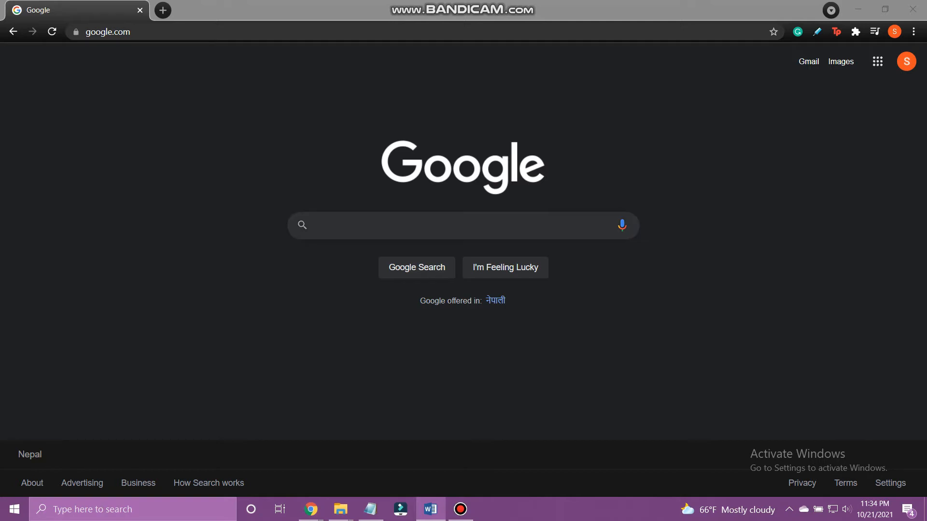
Search the web for 'Scener' and reach the Scener – Virtual Movie Theater web store listing
type("Scener")
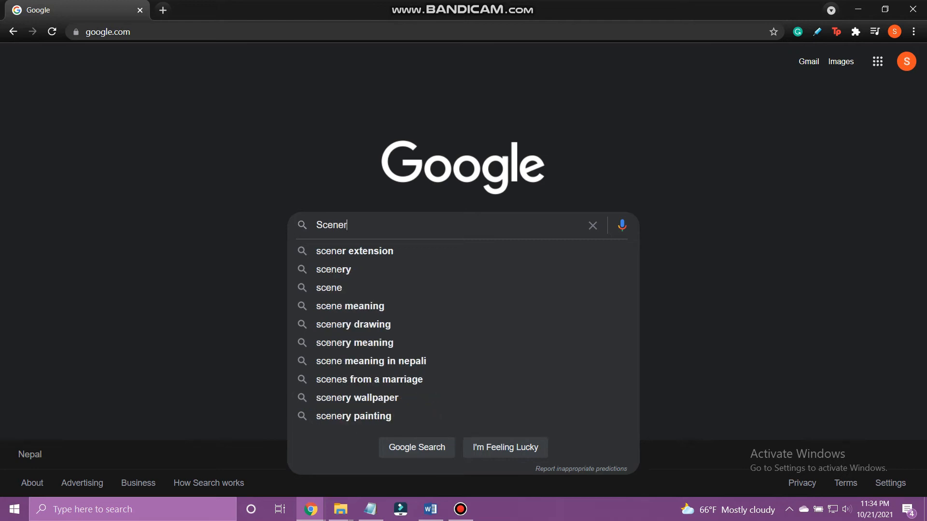
left_click(355, 251)
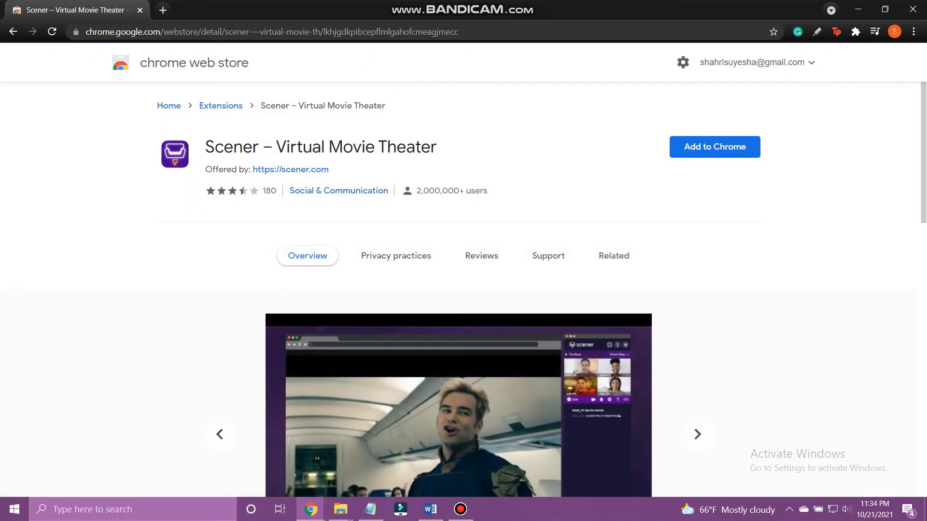
Add the Scener extension to Chrome and confirm the installation
left_click(714, 147)
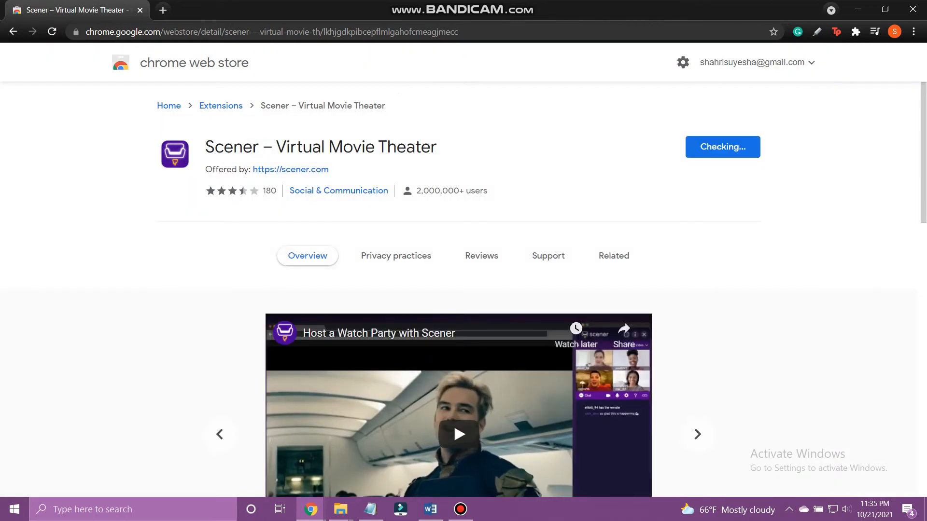
left_click(722, 147)
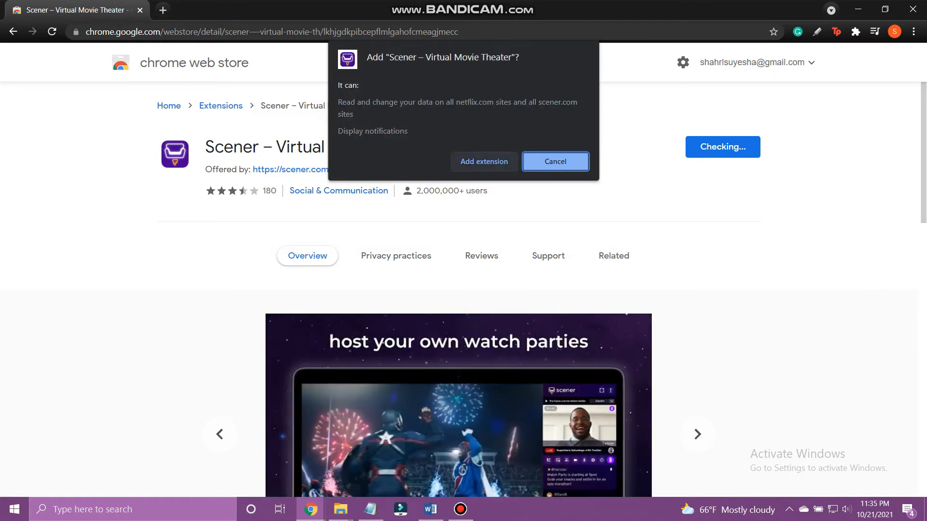
left_click(554, 162)
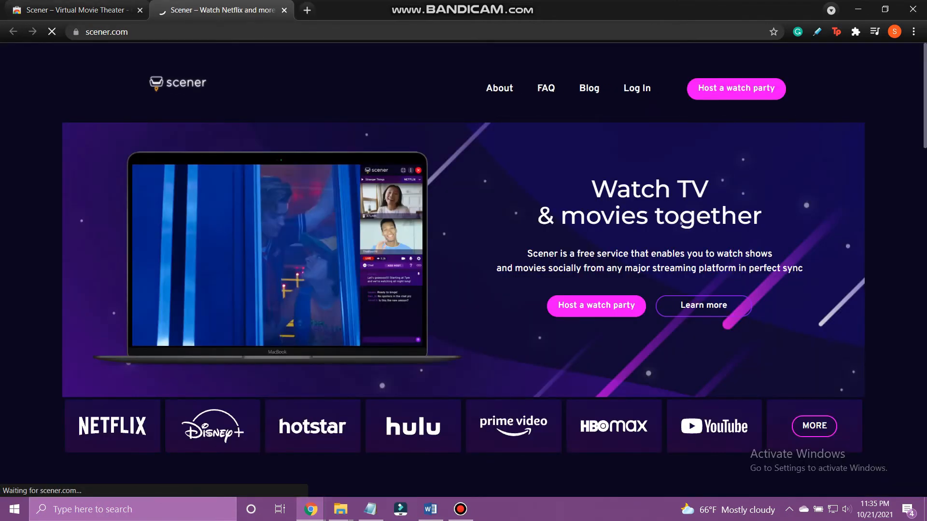
Host a Scener watch party and start it right now
left_click(637, 88)
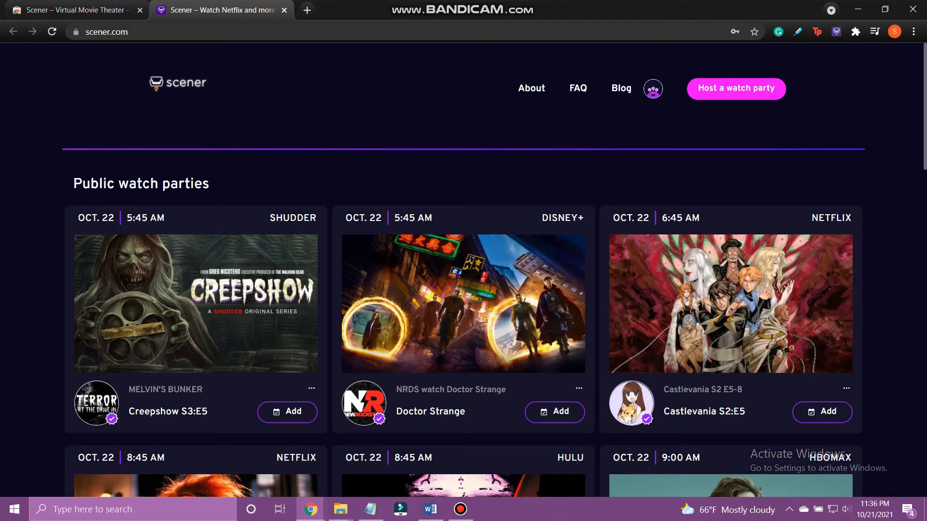
left_click(734, 88)
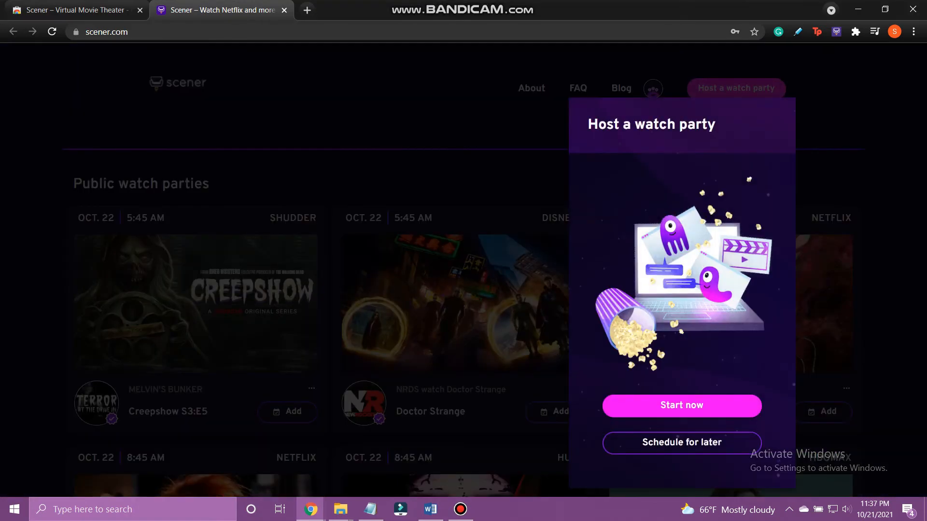
left_click(681, 405)
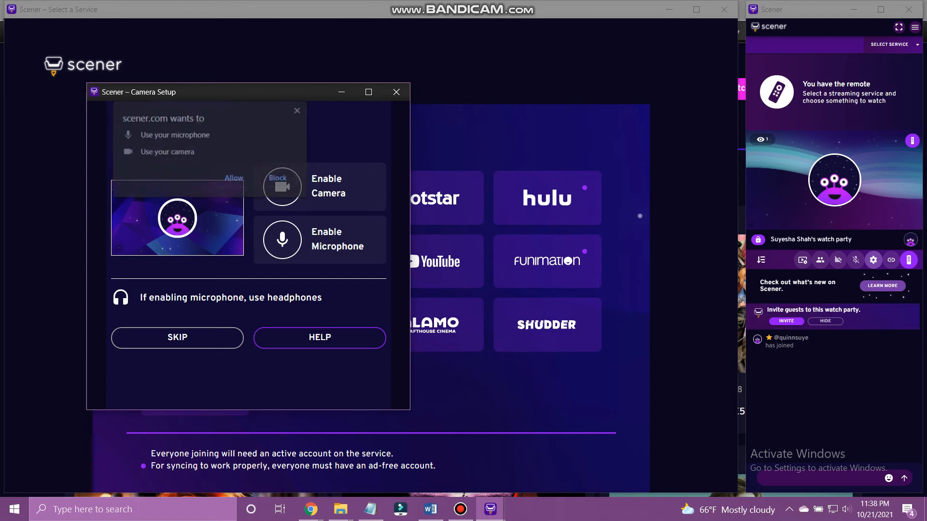
Skip camera setup, choose Netflix and play Pokémon: Mewtwo Strikes Back – Evolution
left_click(176, 338)
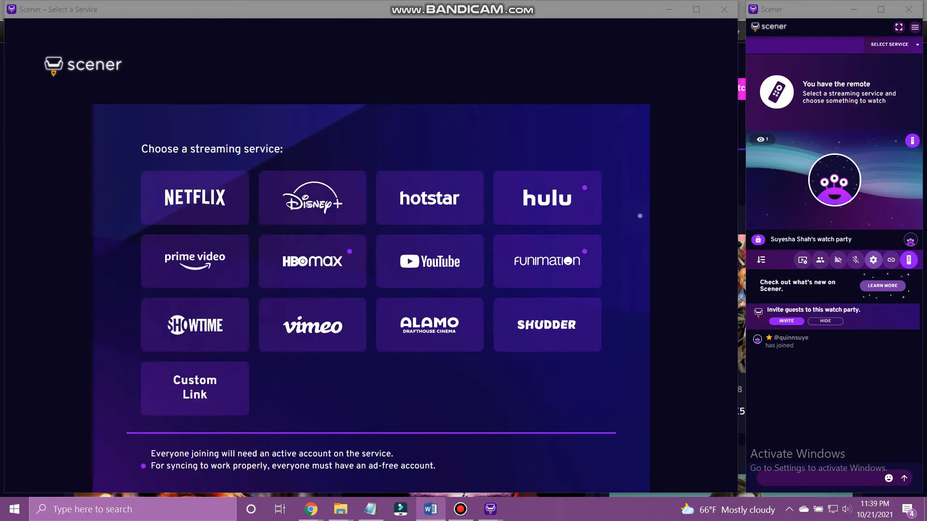
left_click(194, 197)
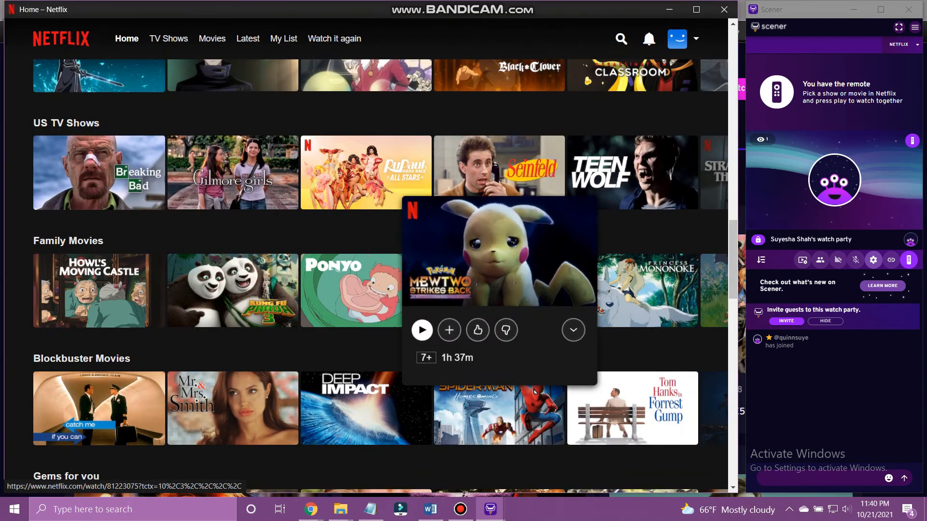
left_click(422, 330)
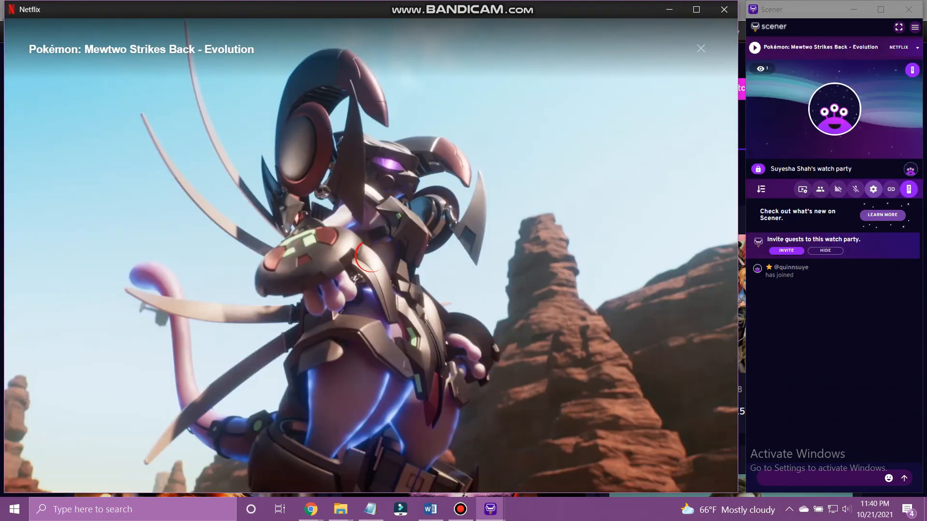